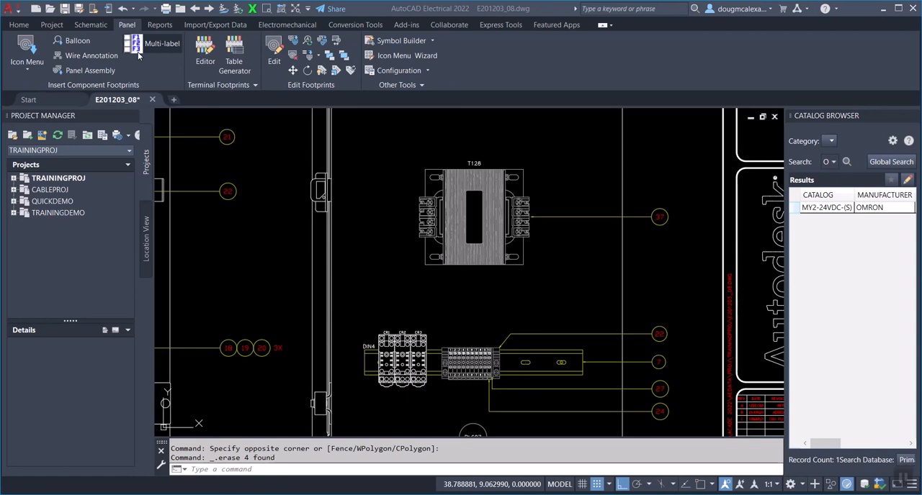
mouse_move(139, 56)
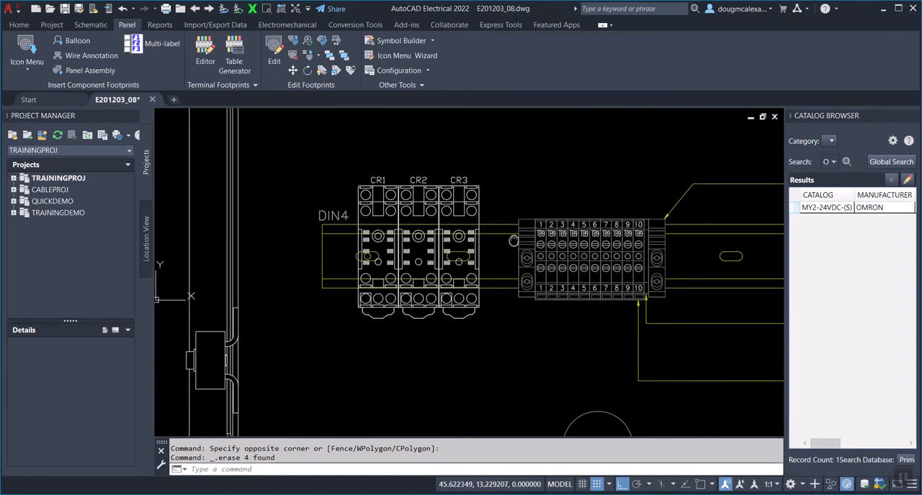
Zoom onto the CR1–CR3 relays on DIN4 and begin a Multi-label nameplate
scroll("down", 3)
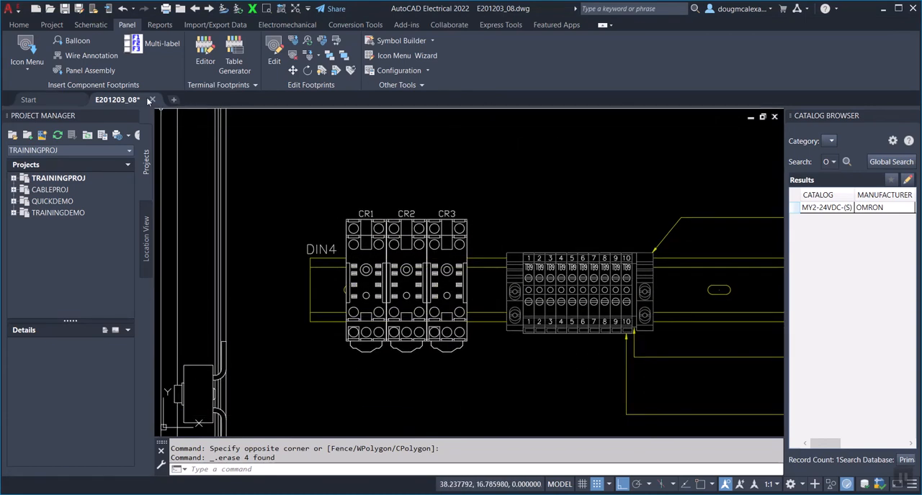
left_click(161, 43)
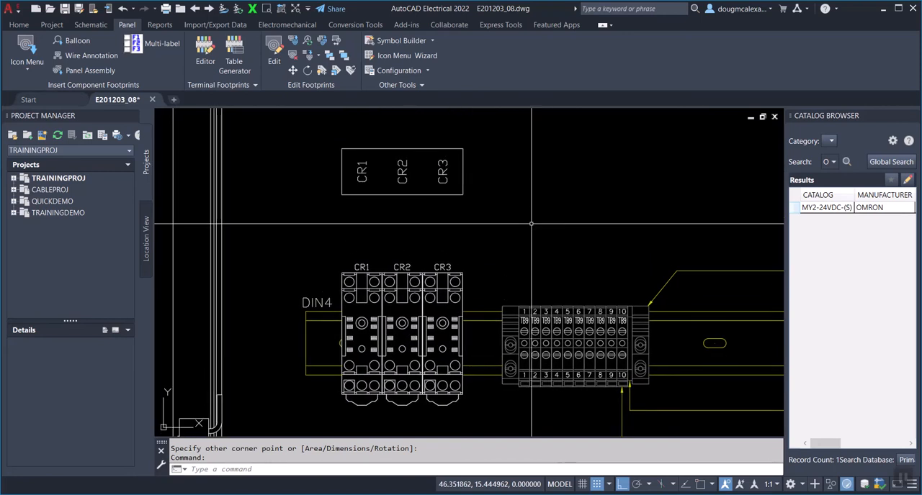
mouse_move(473, 214)
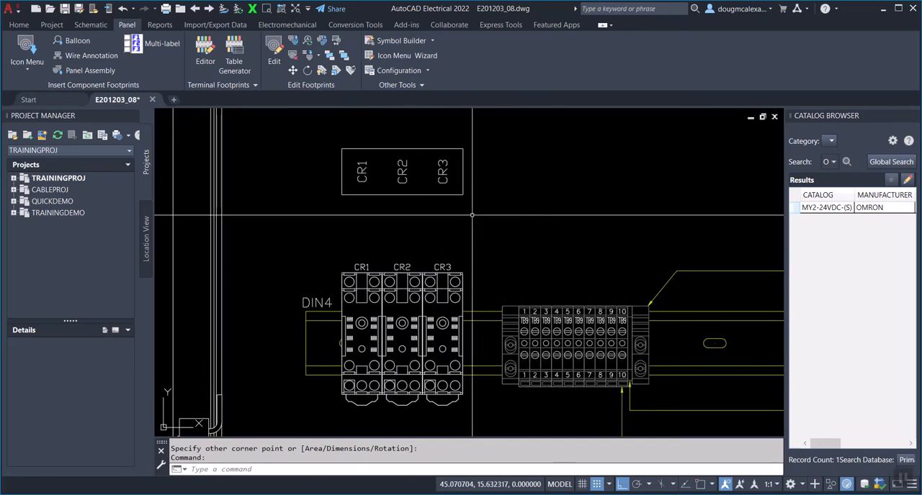
mouse_move(497, 201)
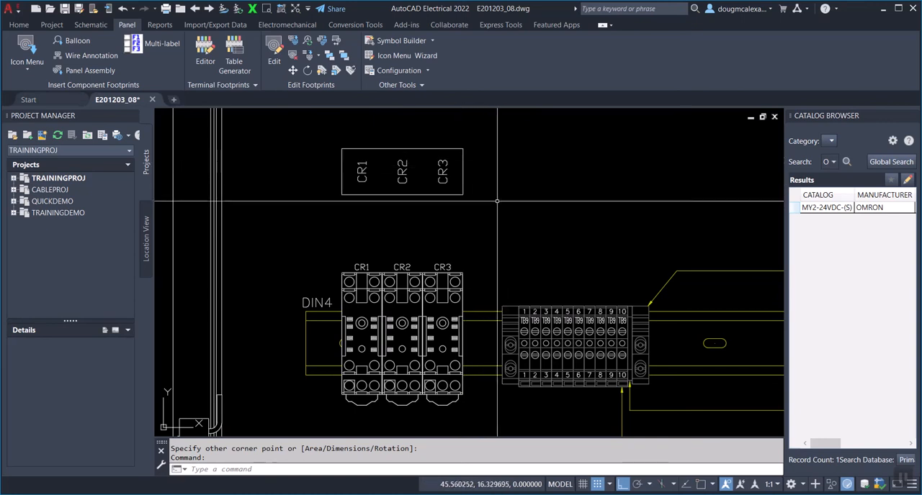
mouse_move(497, 285)
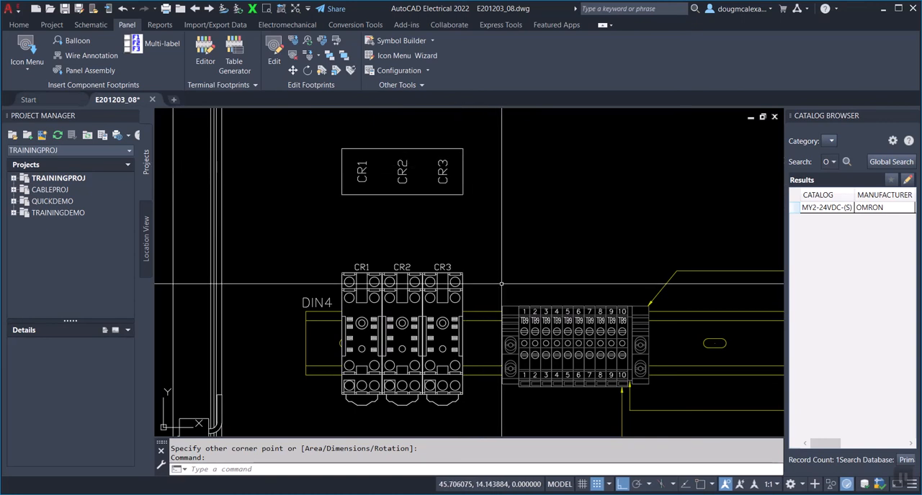
mouse_move(340, 136)
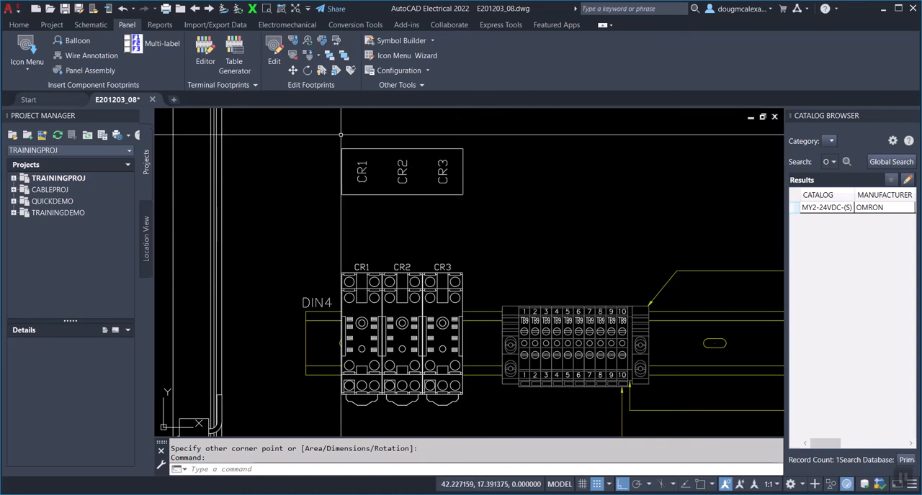
mouse_move(405, 144)
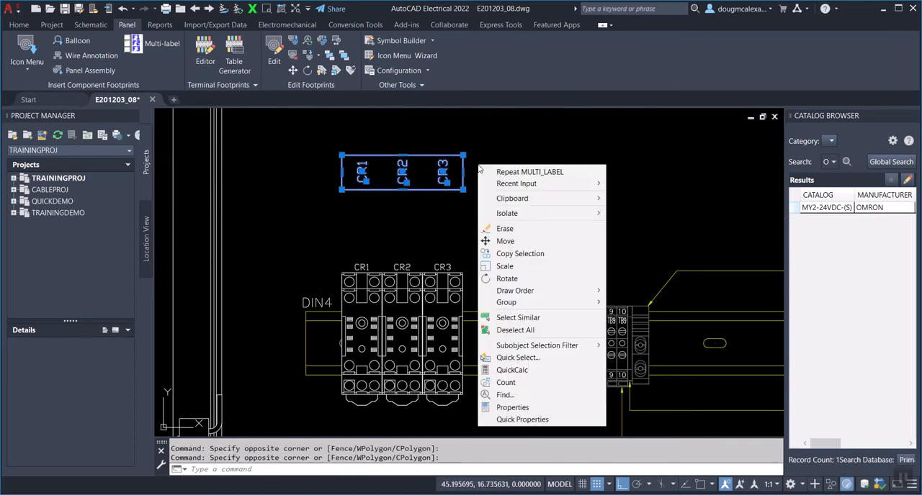
mouse_move(504, 240)
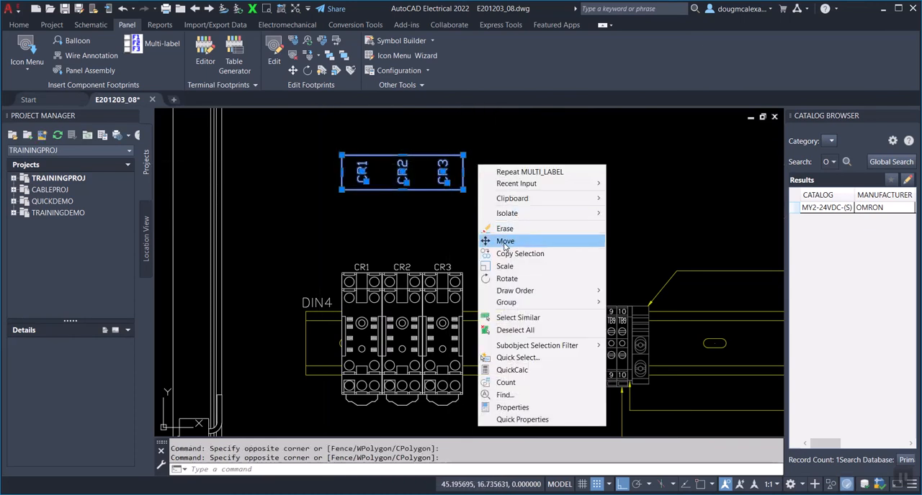
mouse_move(520, 254)
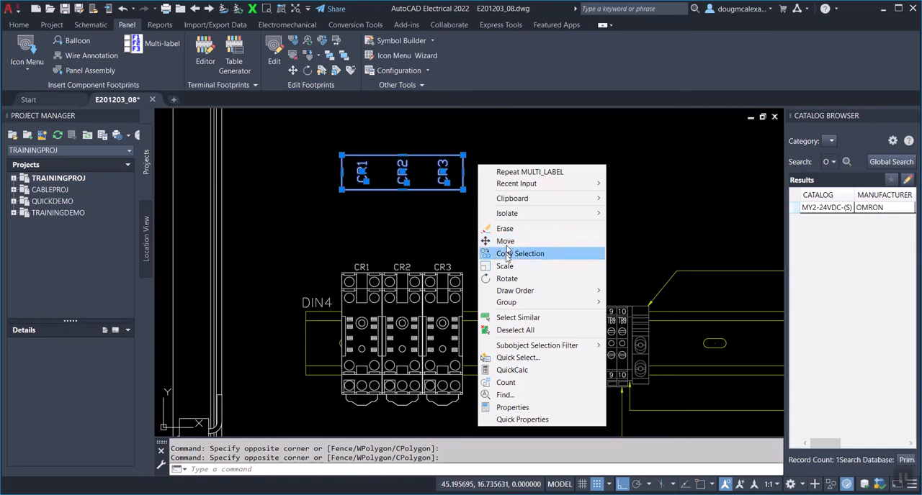
mouse_move(511, 199)
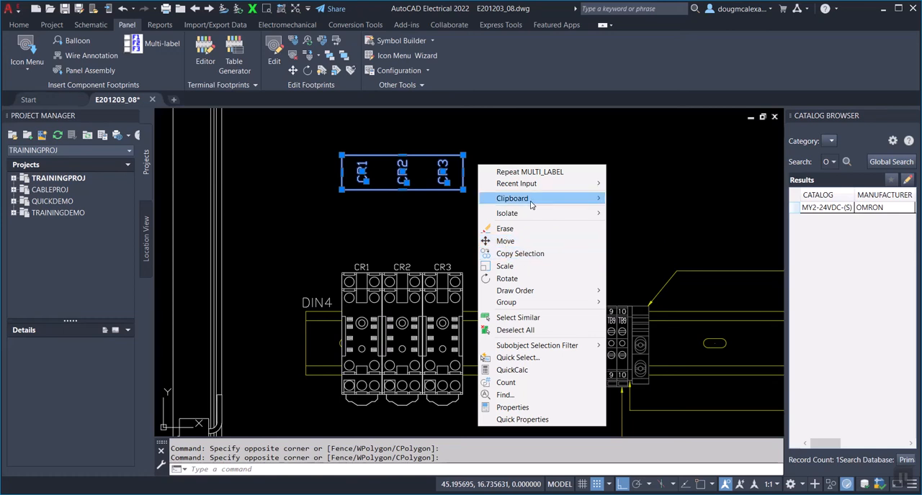
left_click(513, 198)
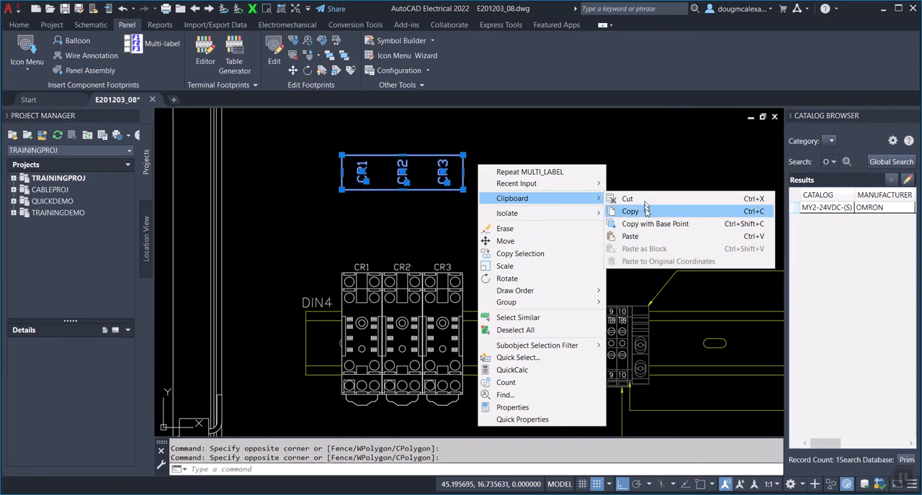
mouse_move(406, 229)
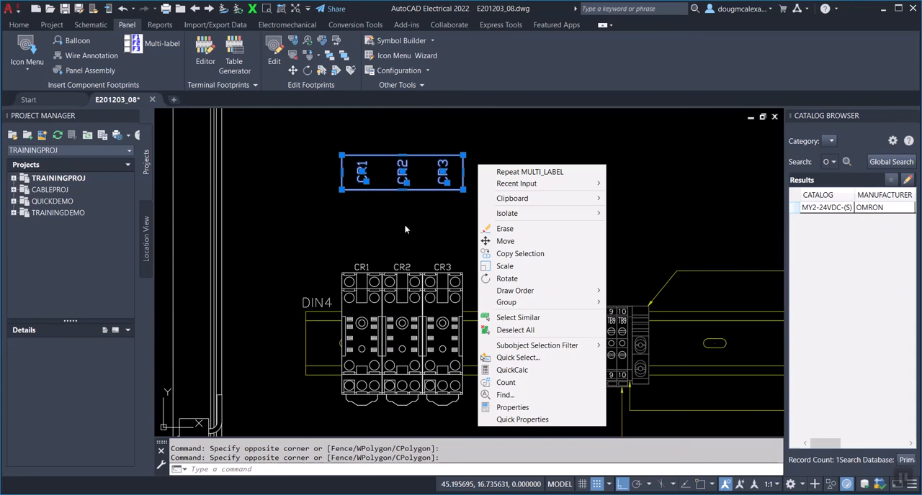
left_click(406, 229)
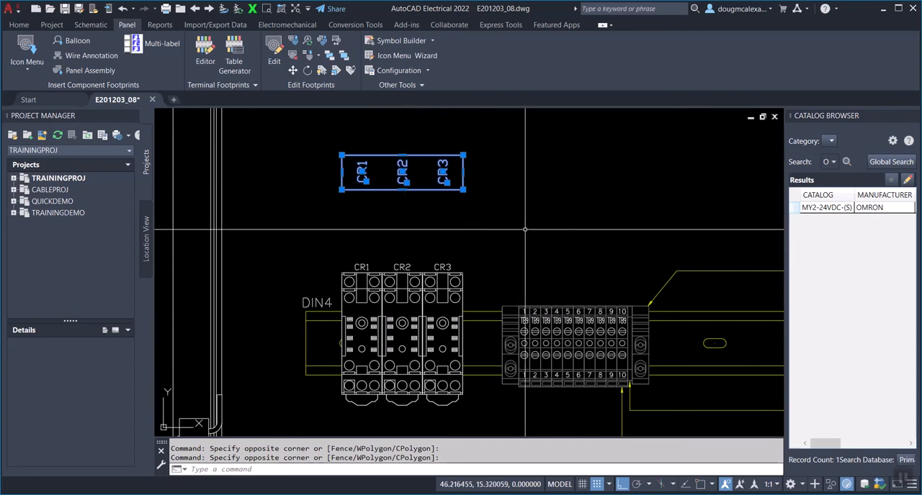
mouse_move(511, 228)
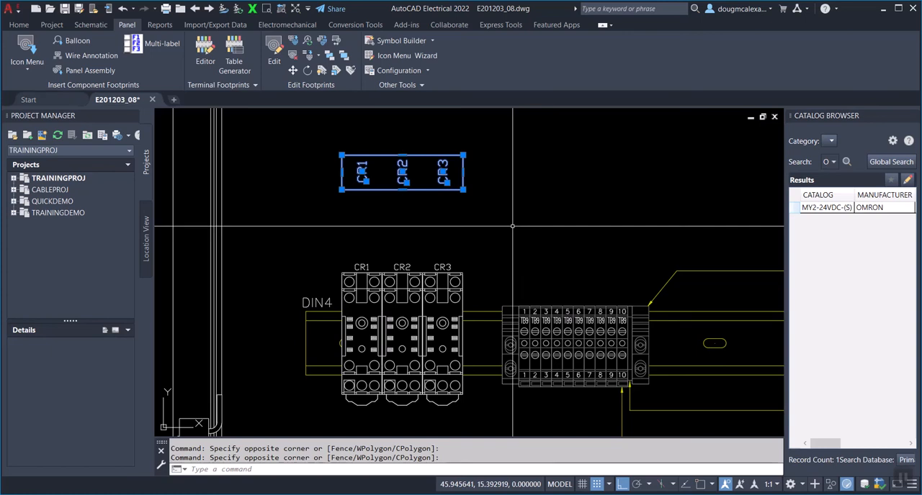
mouse_move(452, 226)
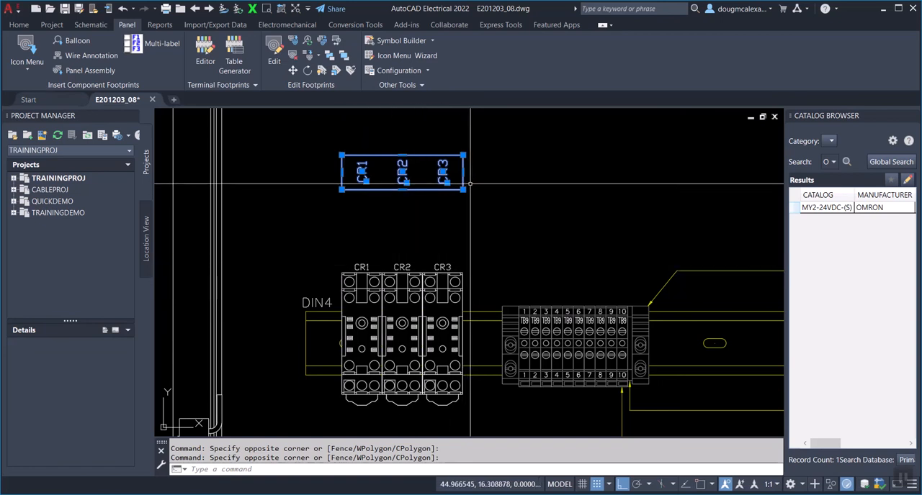
mouse_move(499, 217)
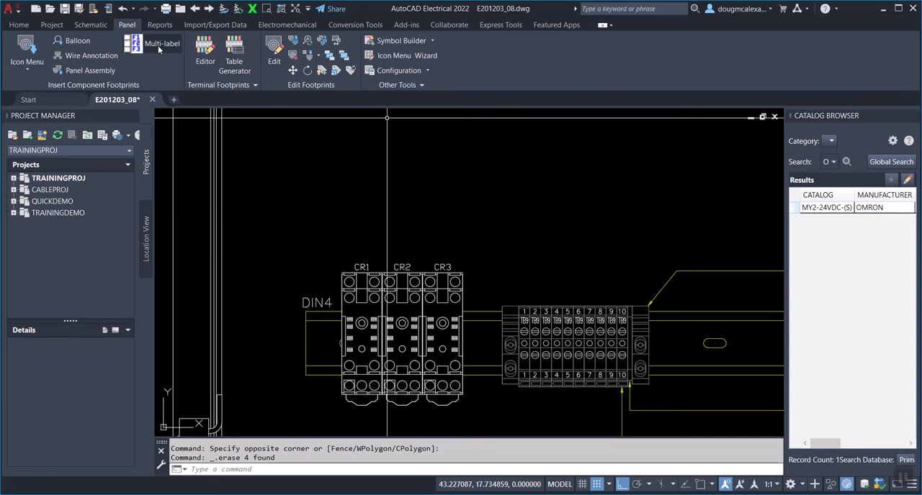
Move the view to the vertically stacked relays CR4–CR7
left_click(162, 43)
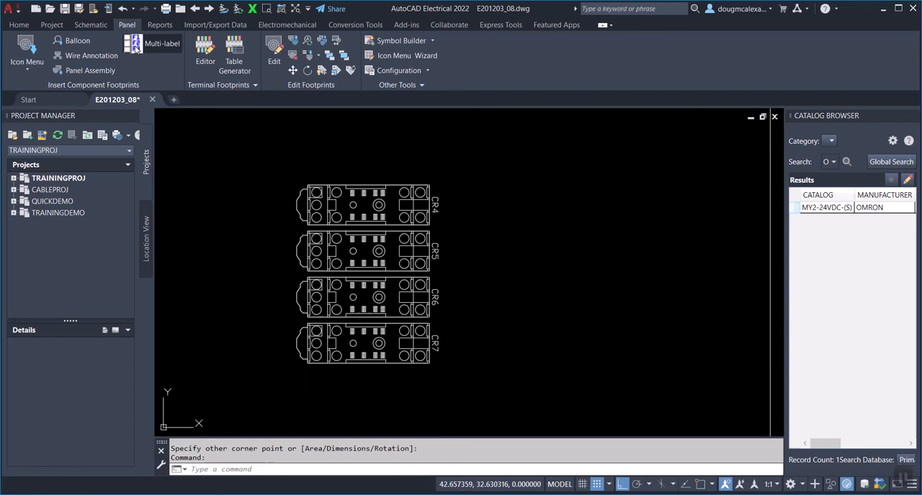
Start a Multi-label nameplate and window-select relays CR4 to CR7
left_click(162, 44)
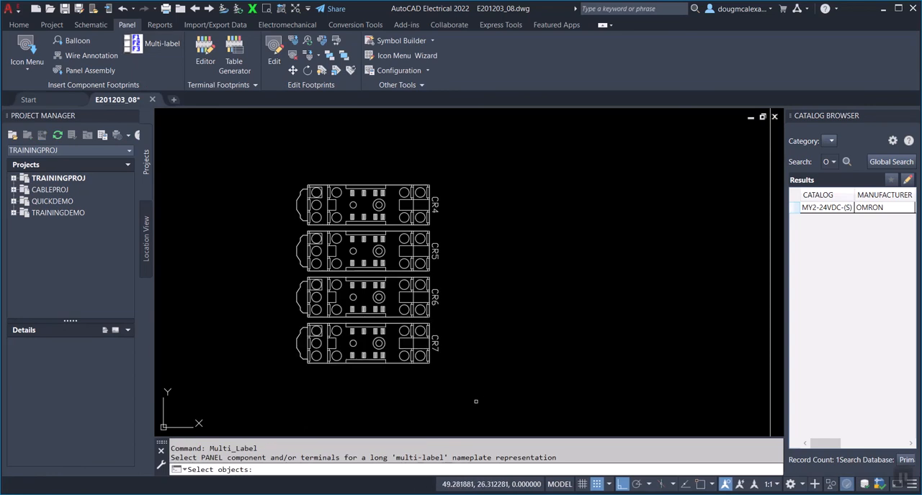
left_click_drag(475, 402, 421, 172)
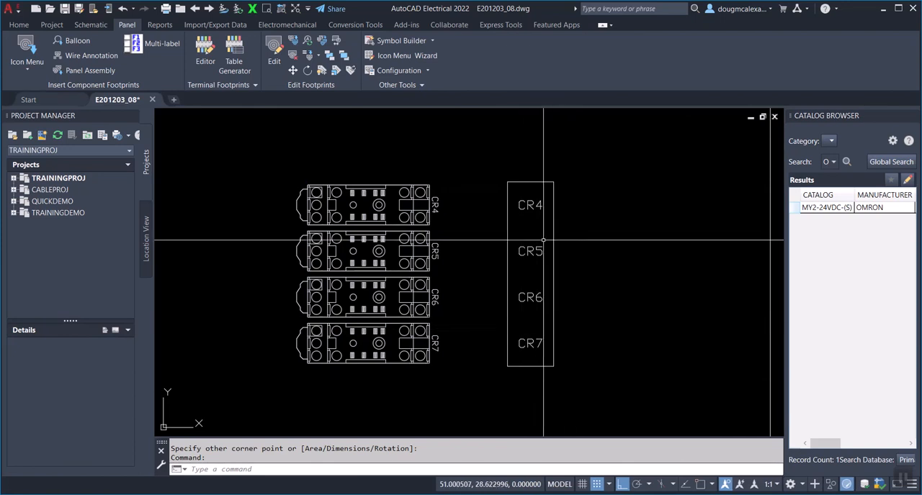
mouse_move(605, 366)
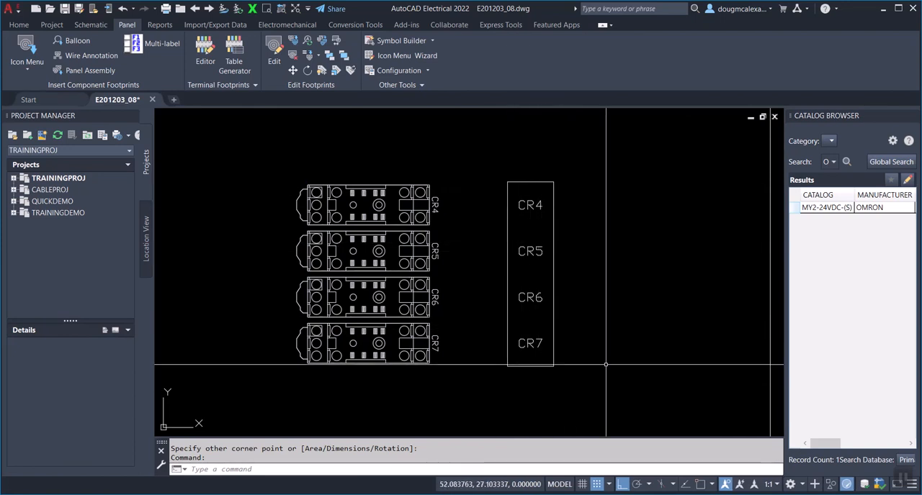